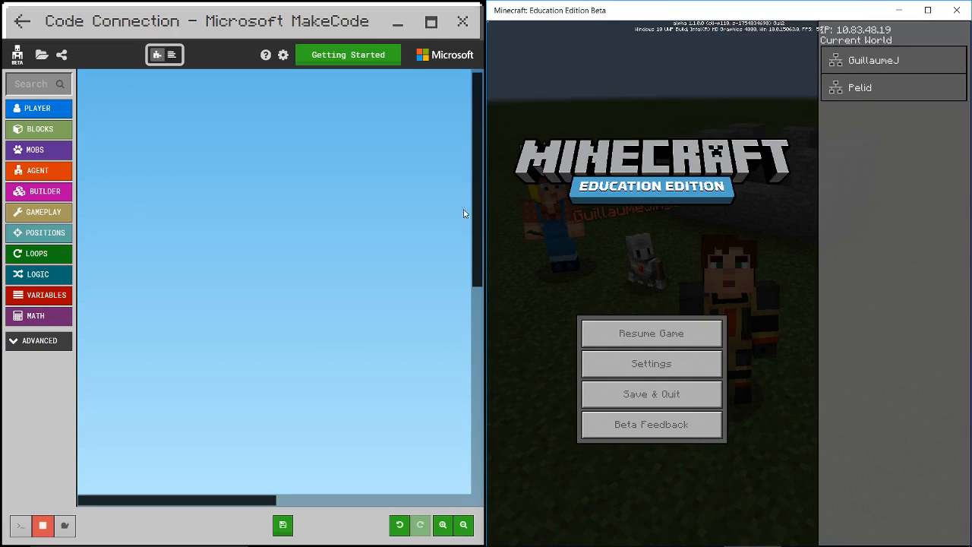
mouse_move(231, 197)
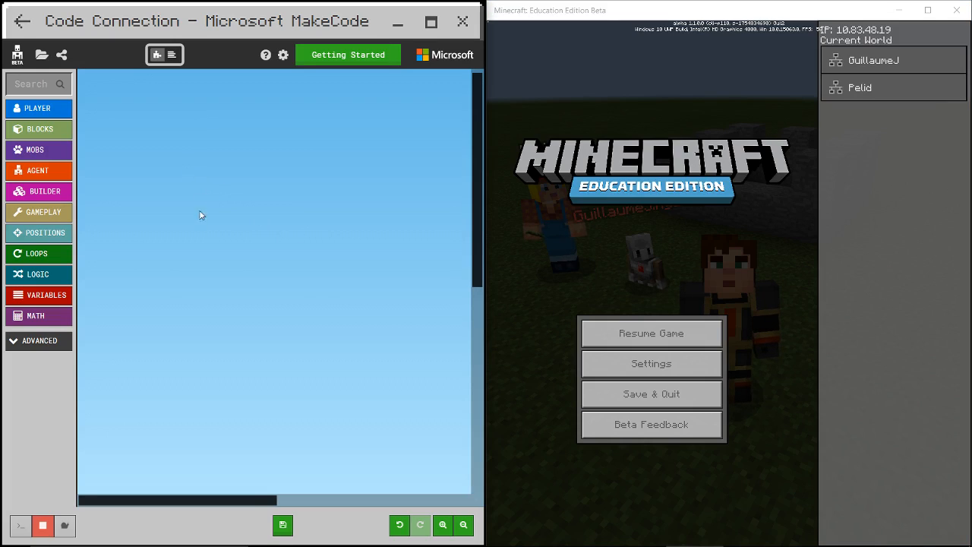
mouse_move(231, 243)
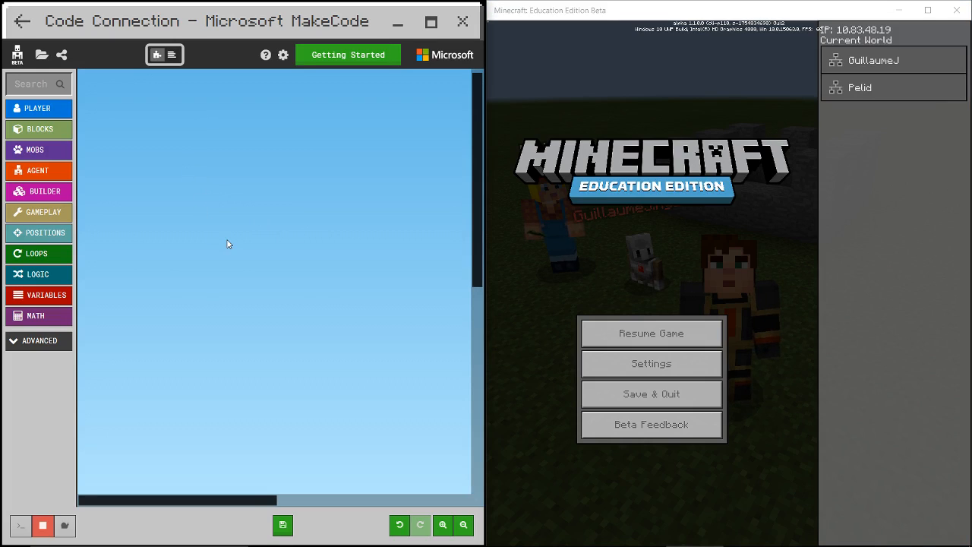
mouse_move(97, 204)
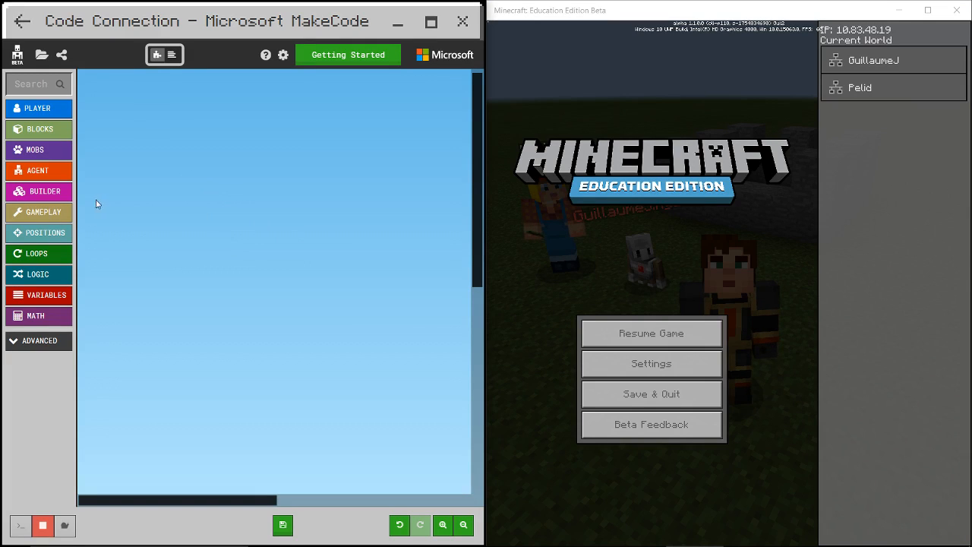
mouse_move(137, 189)
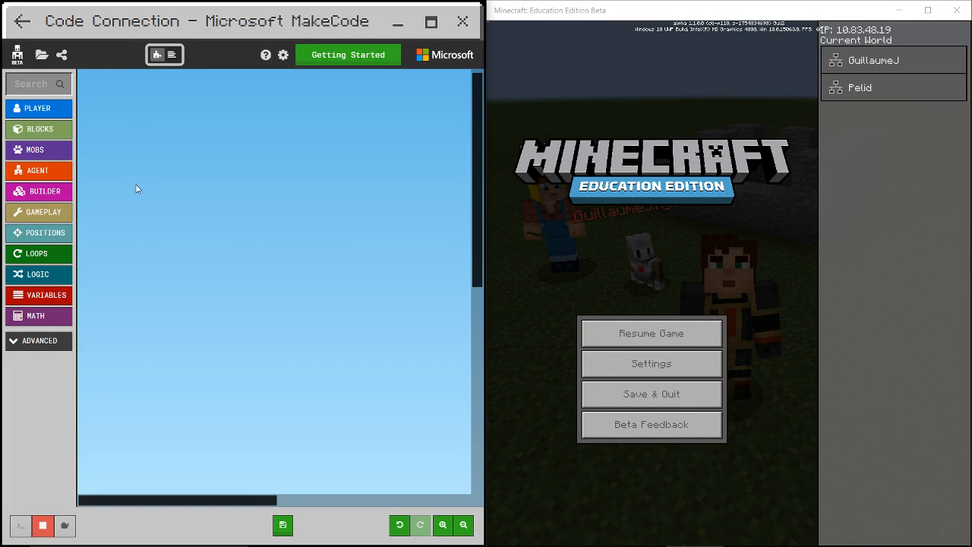
mouse_move(79, 146)
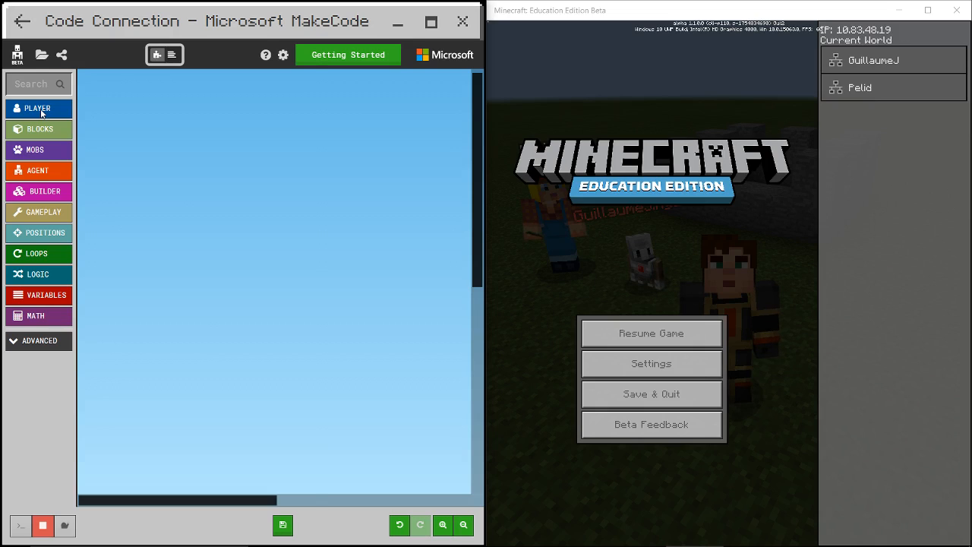
Step: Add an 'on player walk' event from the Player category with a 'say Hi!' block inside it
left_click(36, 109)
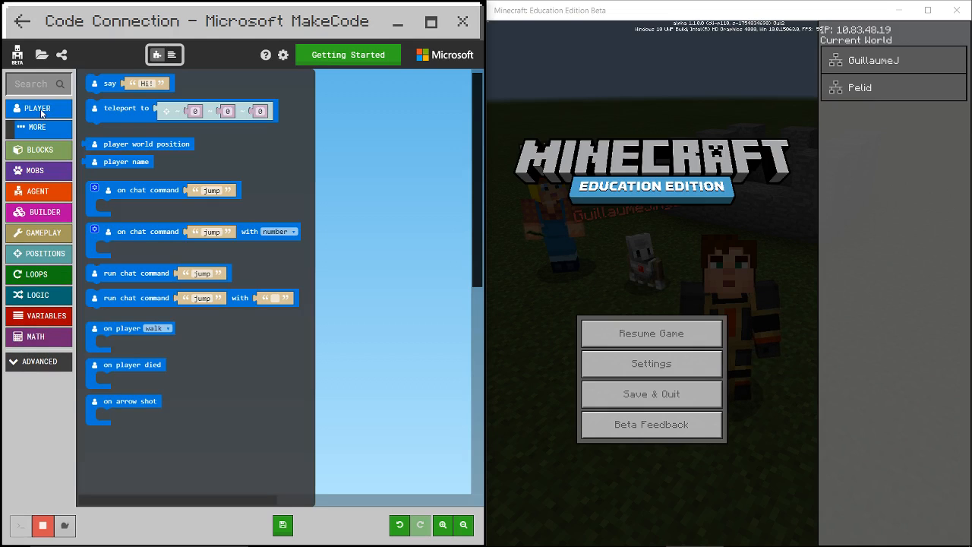
left_click(129, 82)
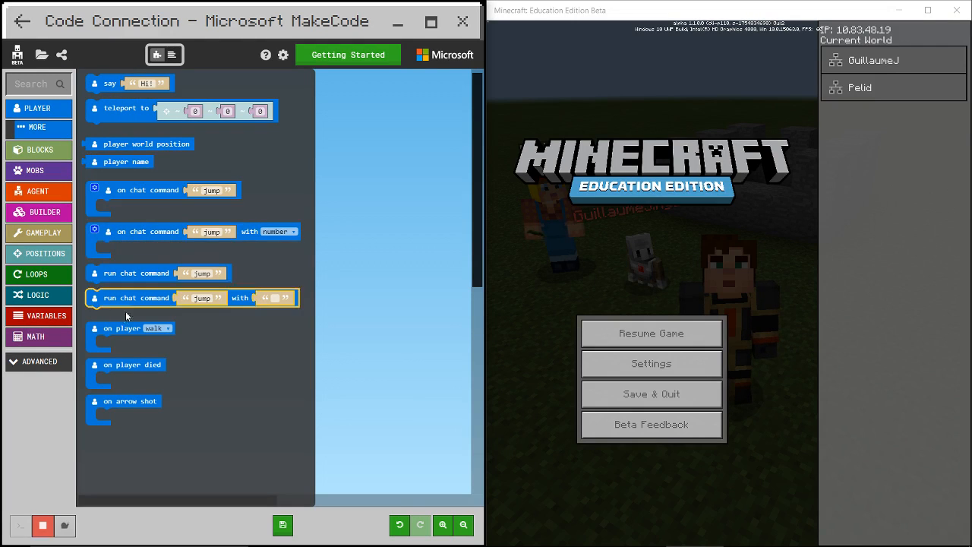
left_click(129, 328)
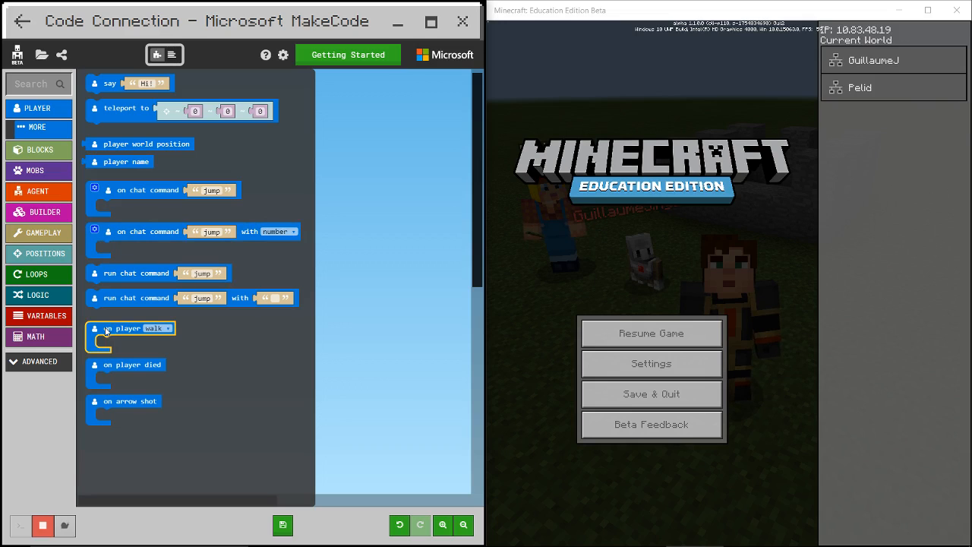
mouse_move(130, 328)
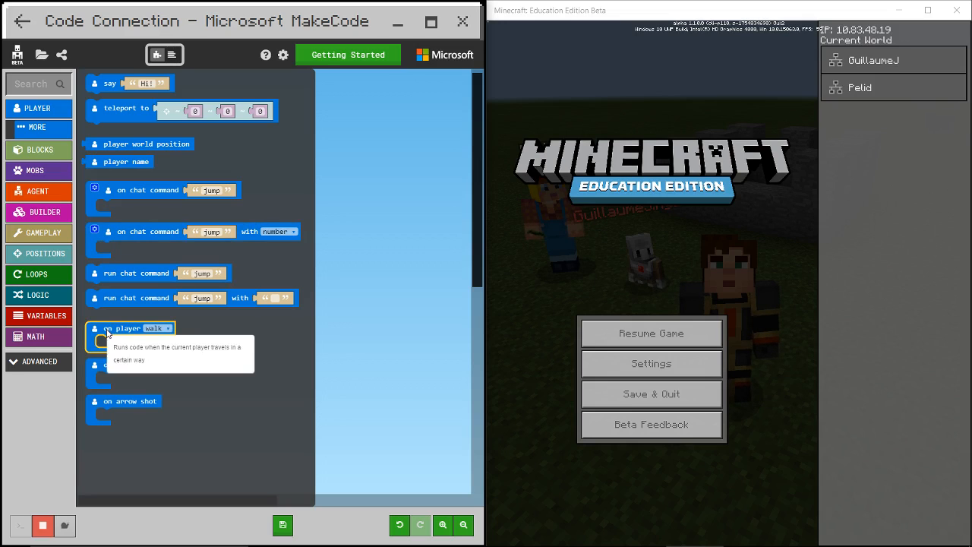
left_click_drag(130, 329, 179, 170)
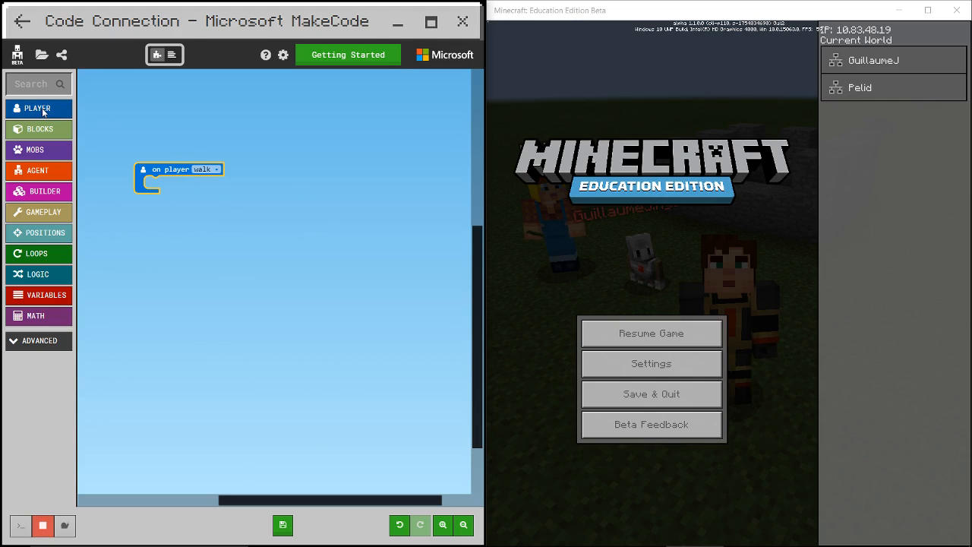
left_click(36, 108)
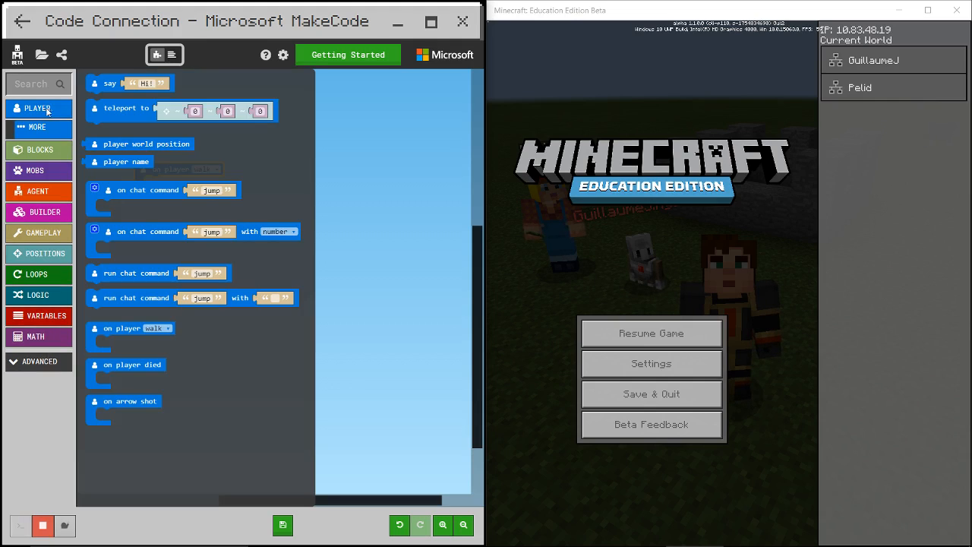
left_click(109, 82)
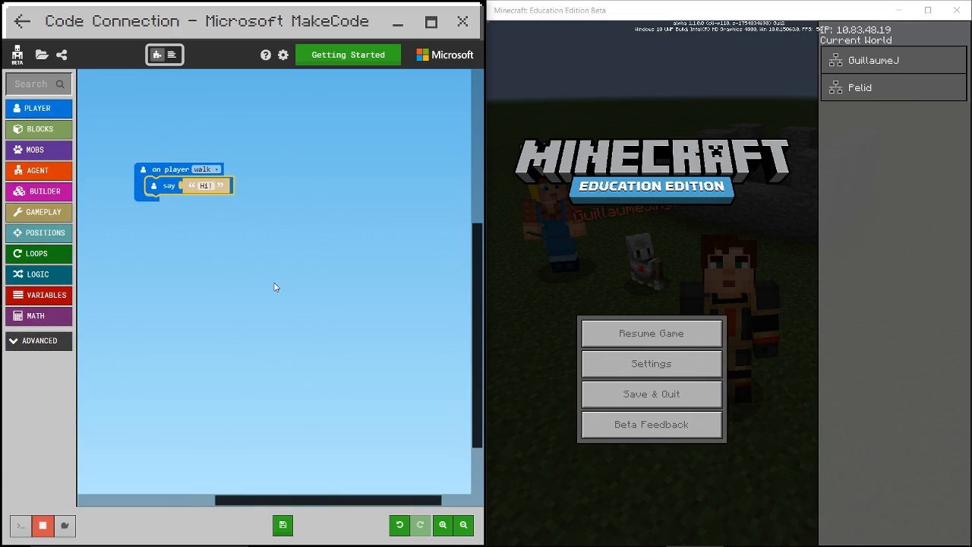
Step: Resume the Minecraft game, walk to flood chat with Hi!, then pause it again
left_click(650, 333)
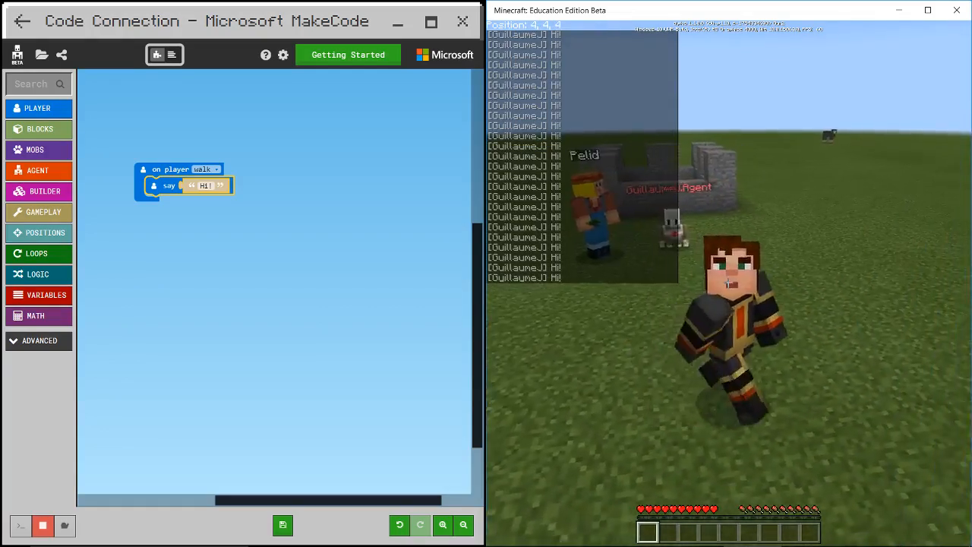
key("Escape")
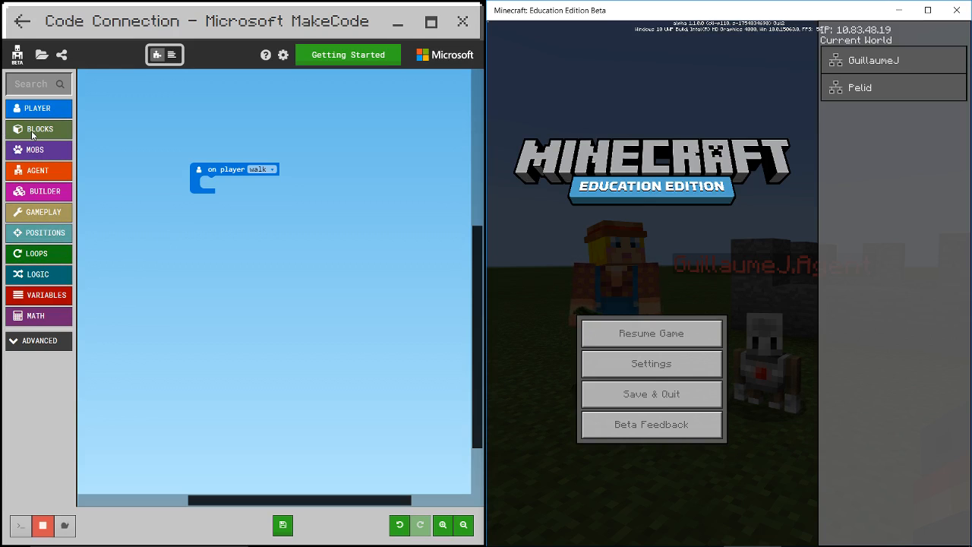
Step: Put a 'place block at ~0 ~0 ~0' command in the walk event and browse its block palette
left_click(39, 127)
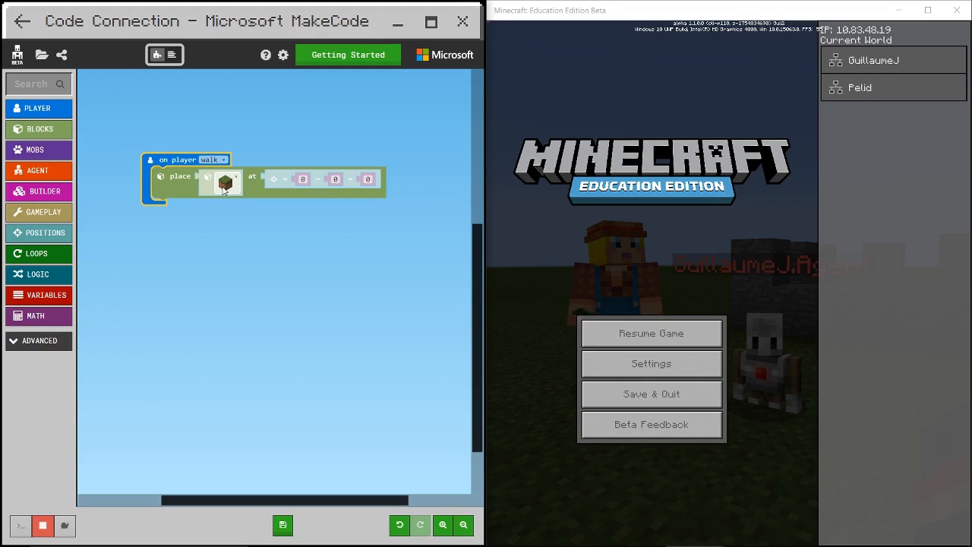
left_click(220, 182)
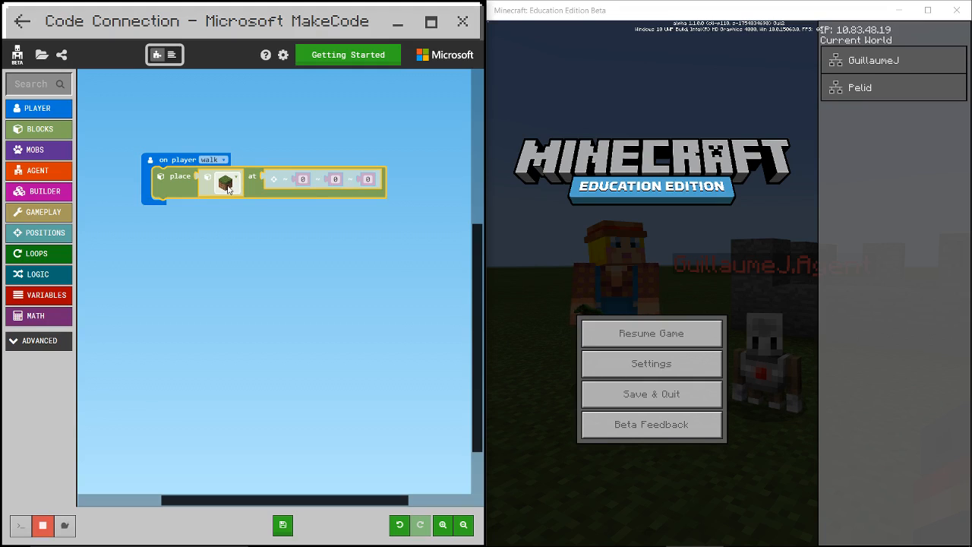
left_click(225, 182)
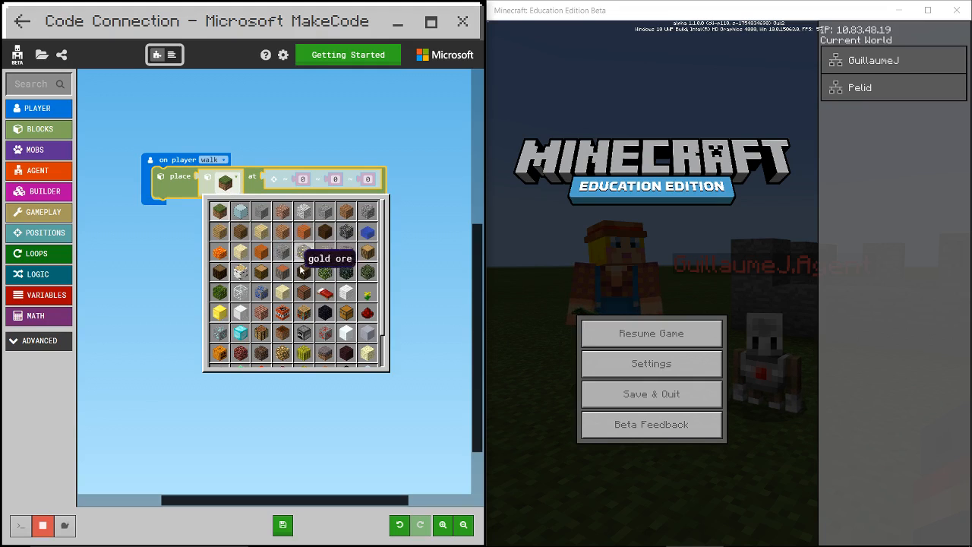
mouse_move(368, 272)
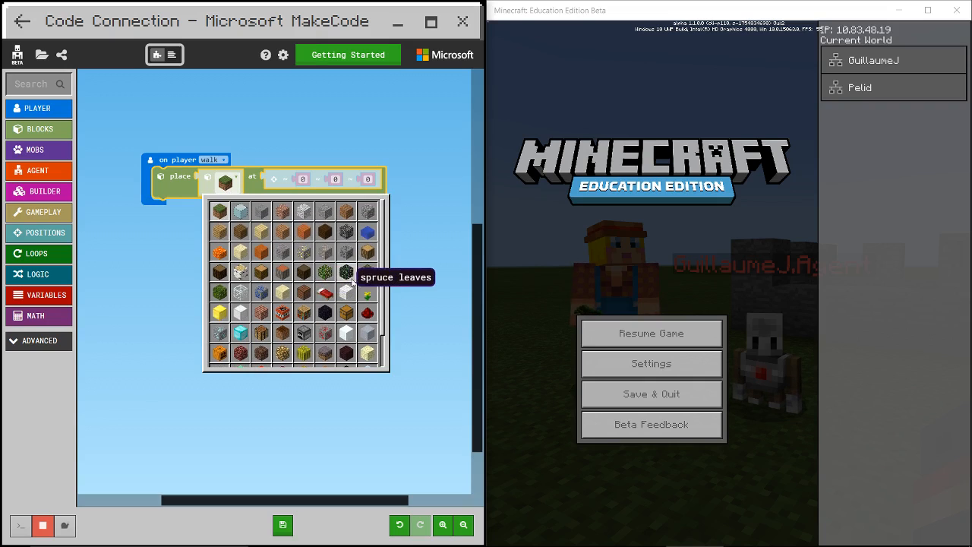
scroll("down", 3)
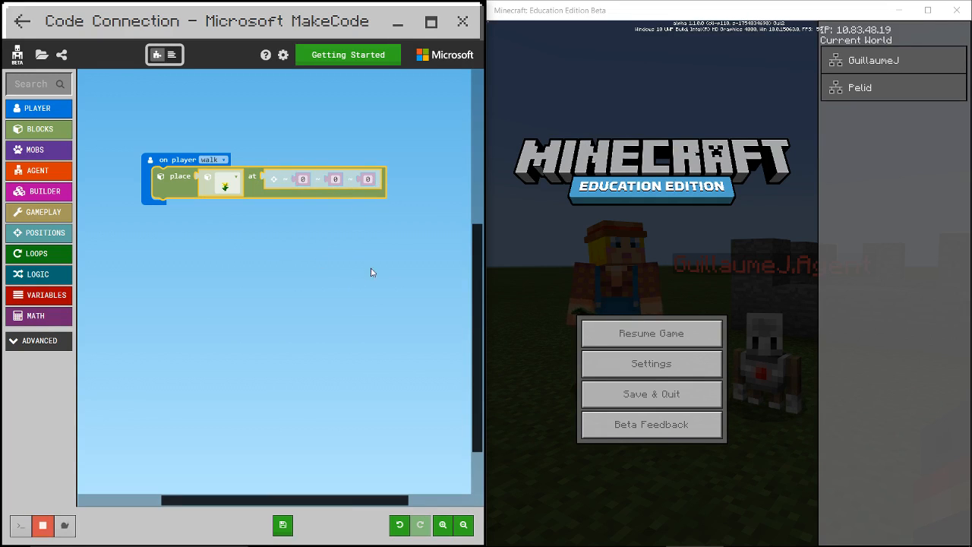
mouse_move(650, 335)
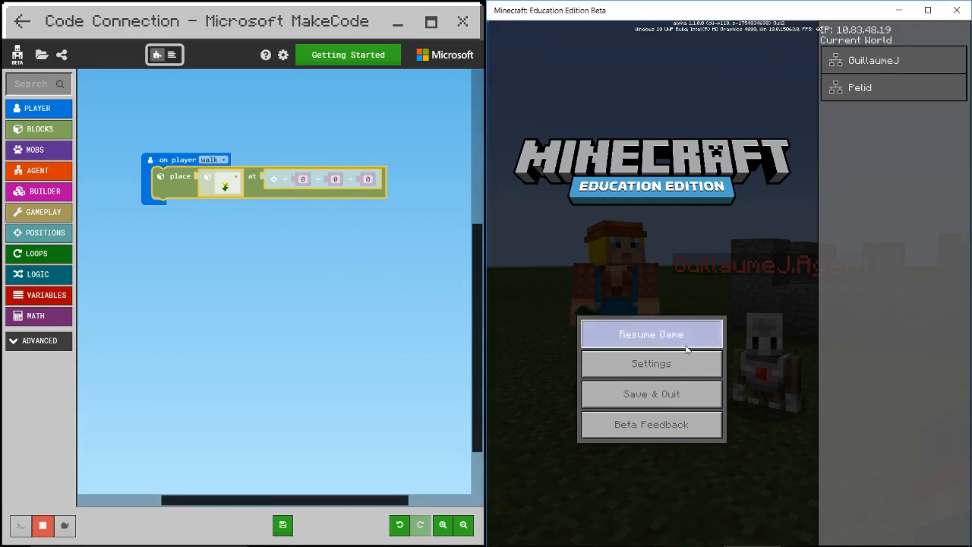
Step: Resume the game and enter /gamemode creative in chat
left_click(650, 334)
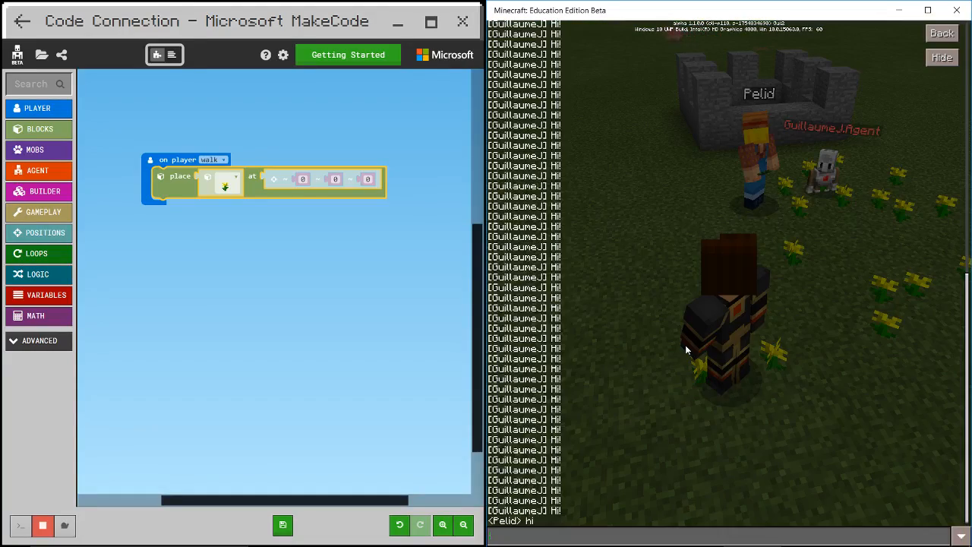
type("/")
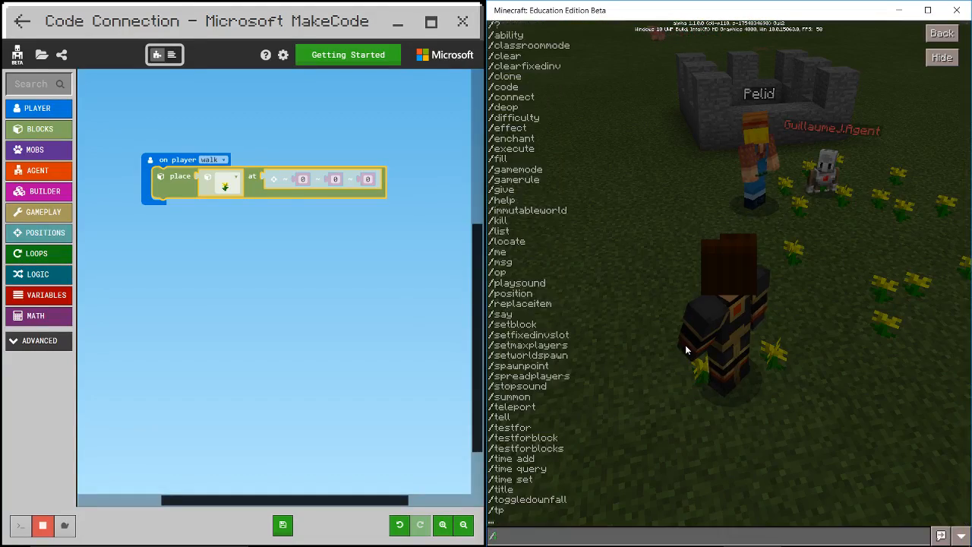
type("/gamemode crea")
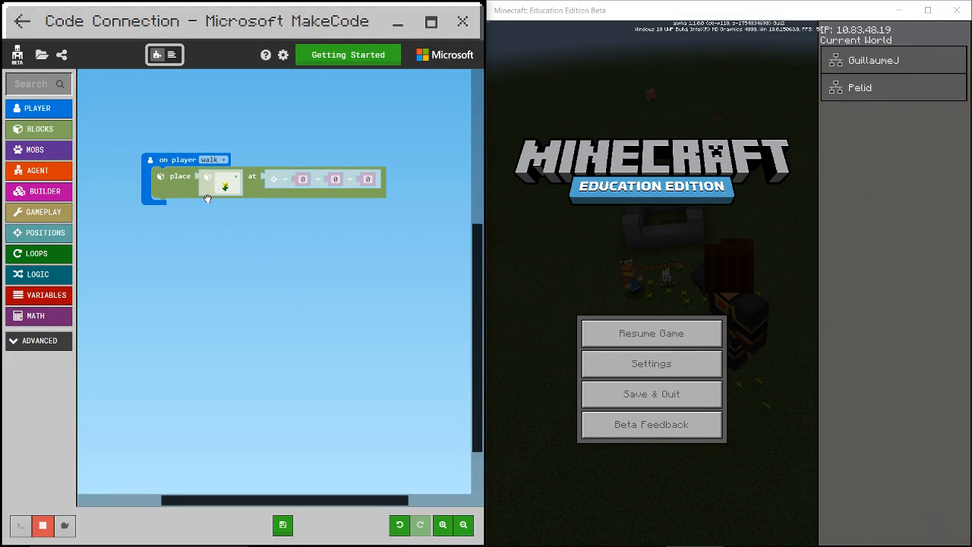
Step: Change the player event trigger from walk to fly
left_click(212, 159)
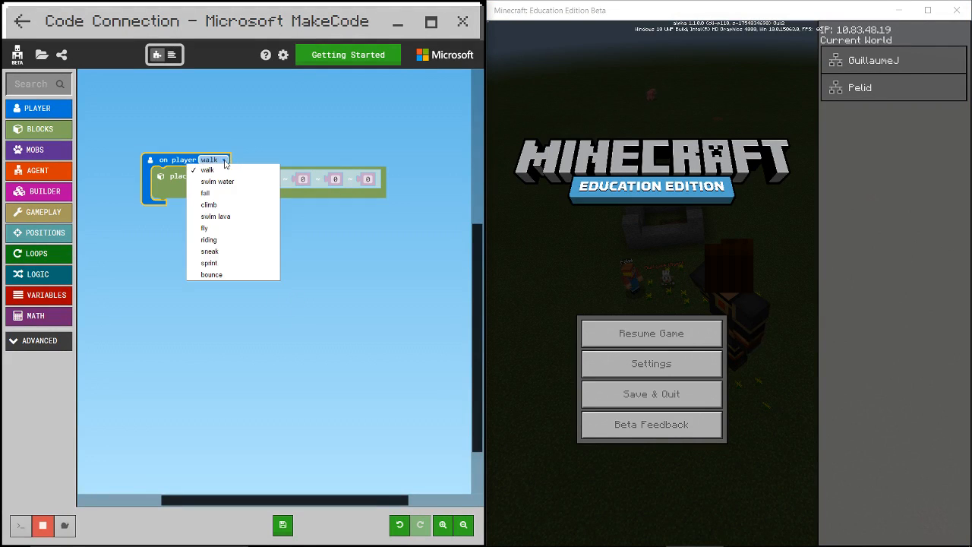
mouse_move(234, 192)
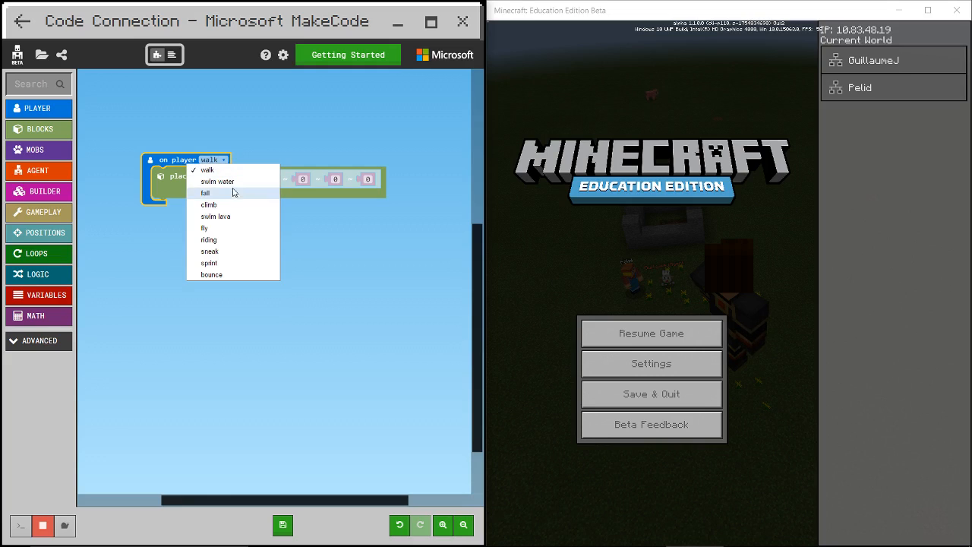
mouse_move(242, 273)
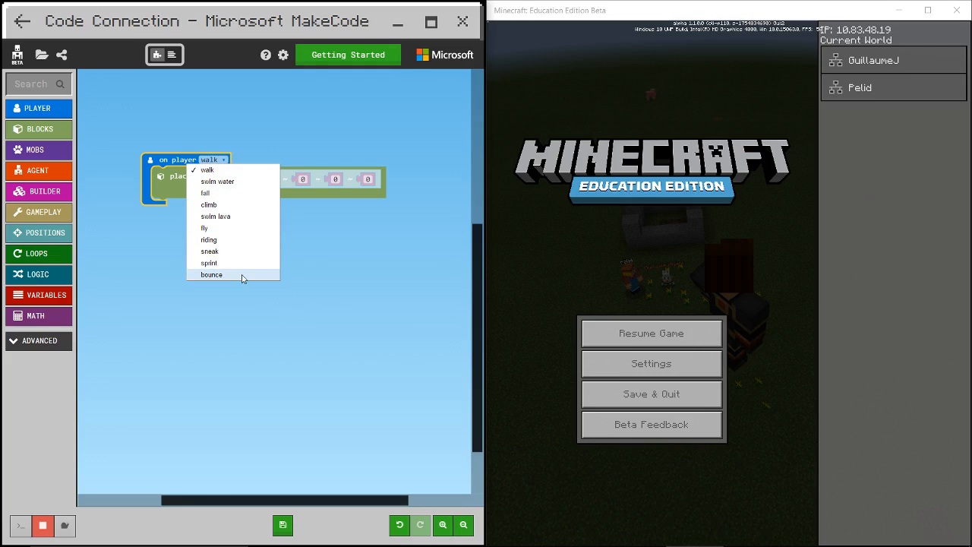
mouse_move(233, 205)
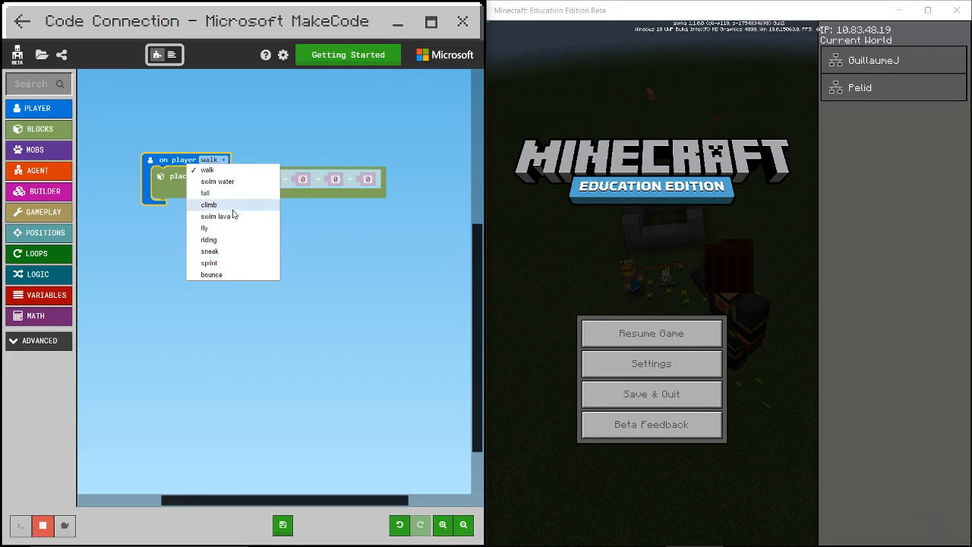
left_click(204, 228)
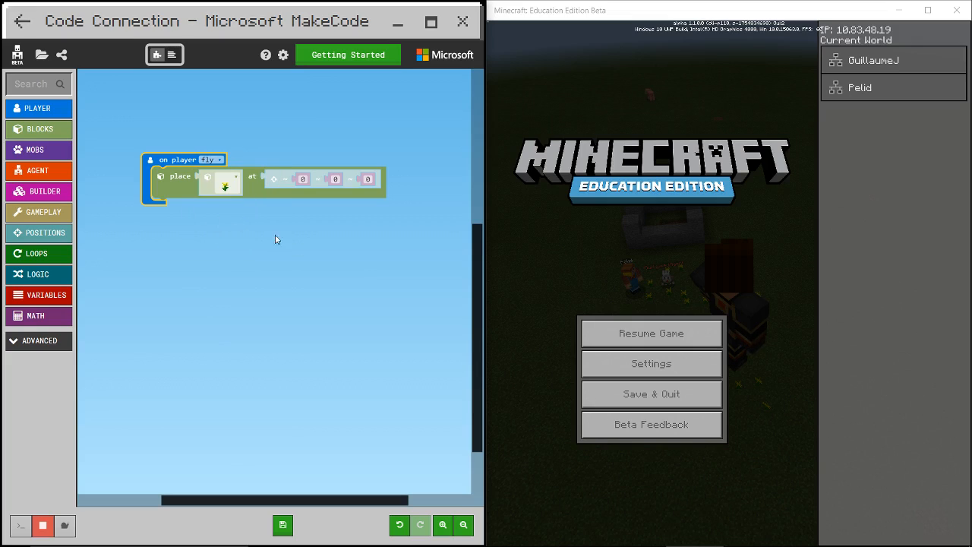
Step: Resume the Minecraft game to try flying above the stone enclosure
left_click(650, 333)
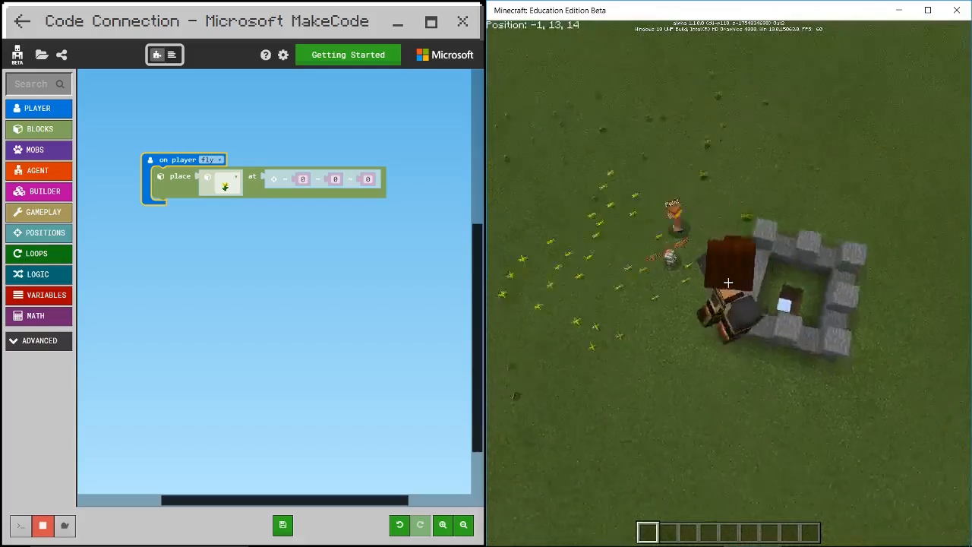
Step: Pause the game and reopen the movement trigger list, keeping fly selected
key("Escape")
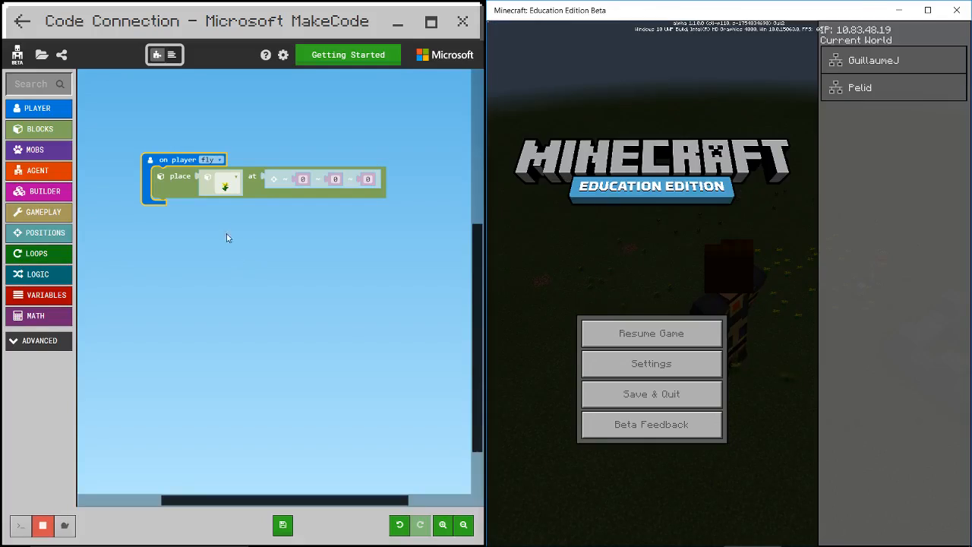
left_click(210, 159)
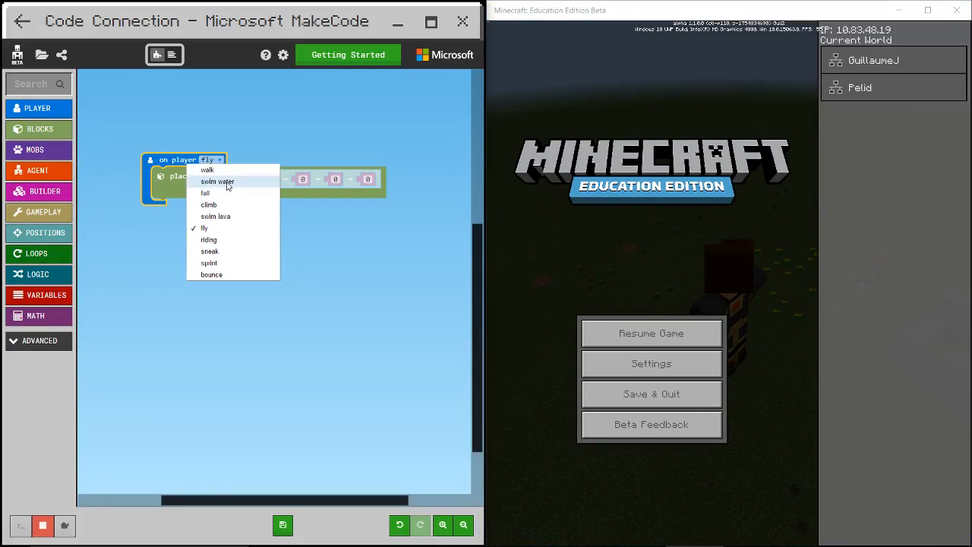
mouse_move(228, 193)
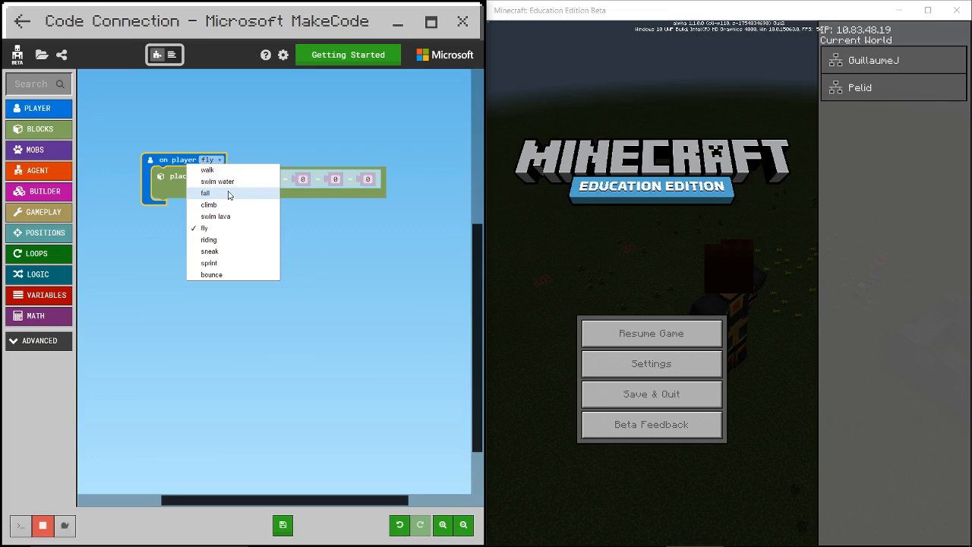
mouse_move(234, 228)
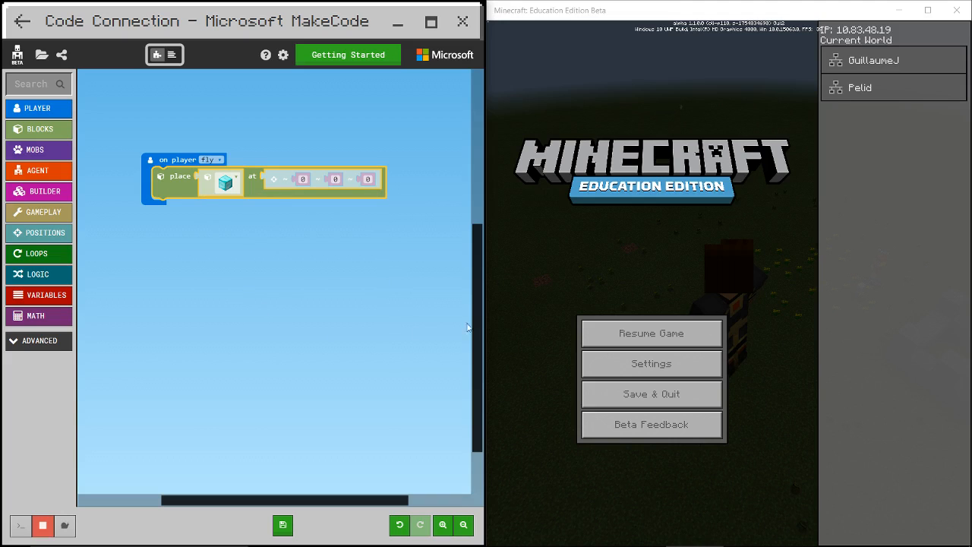
Step: Resume the game, fly to leave a diamond block trail, then pause again
left_click(651, 333)
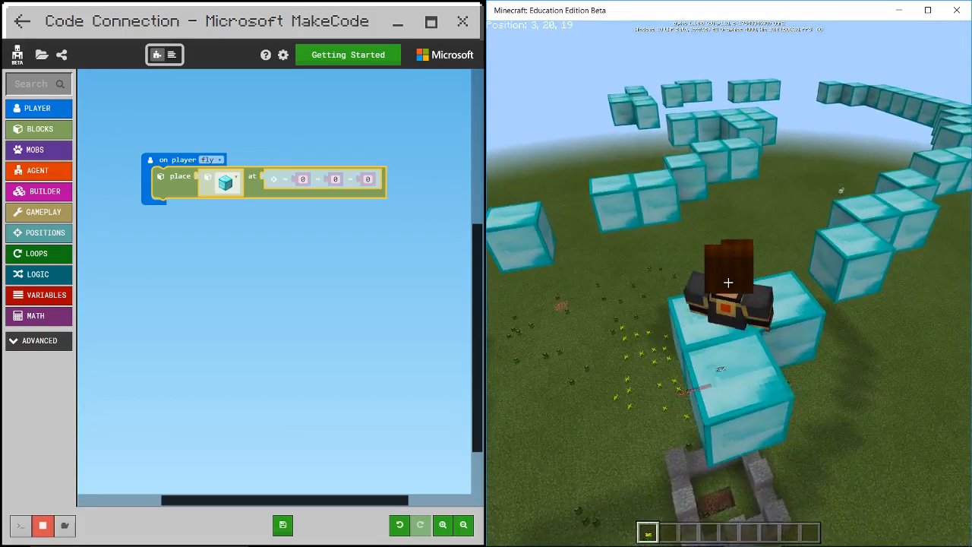
key("Escape")
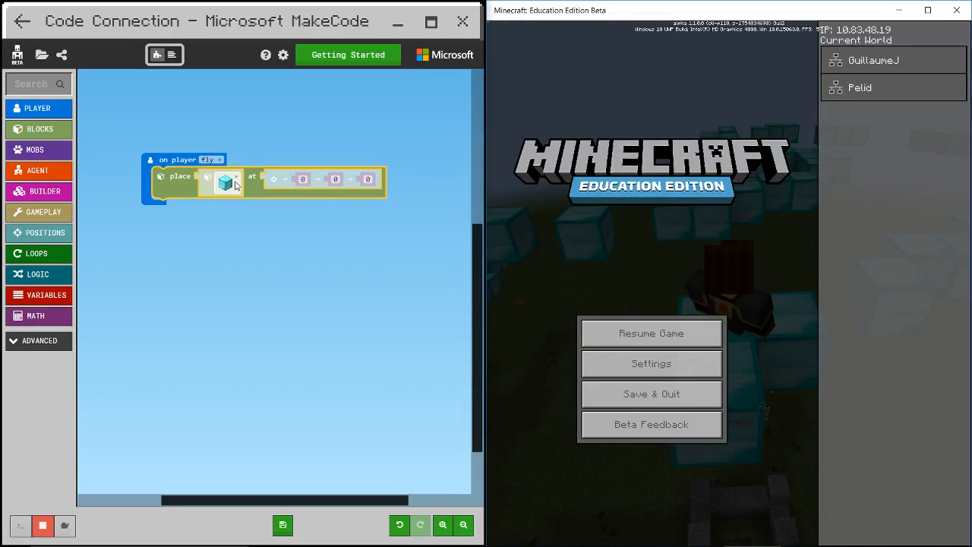
Step: Swap the placed block from diamond to lava in the fly event
left_click(225, 180)
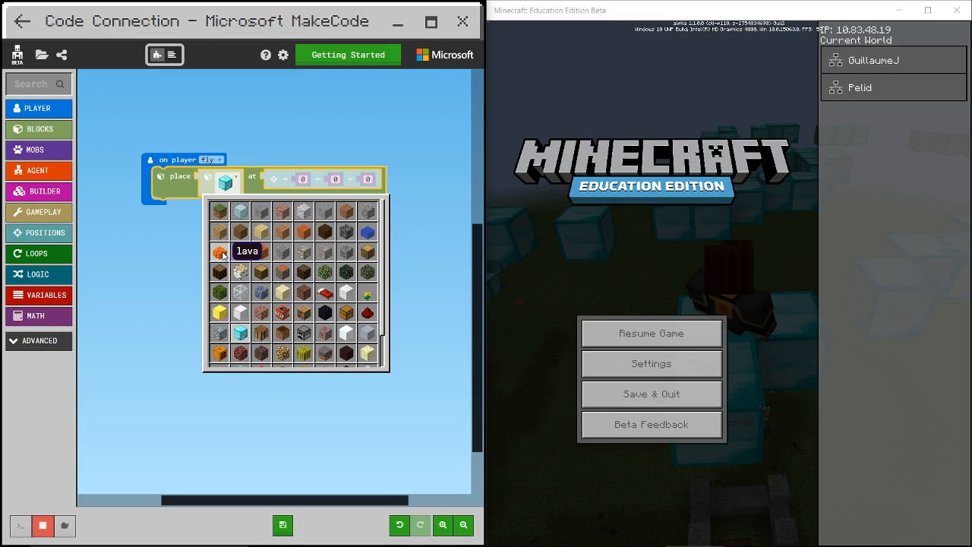
left_click(218, 252)
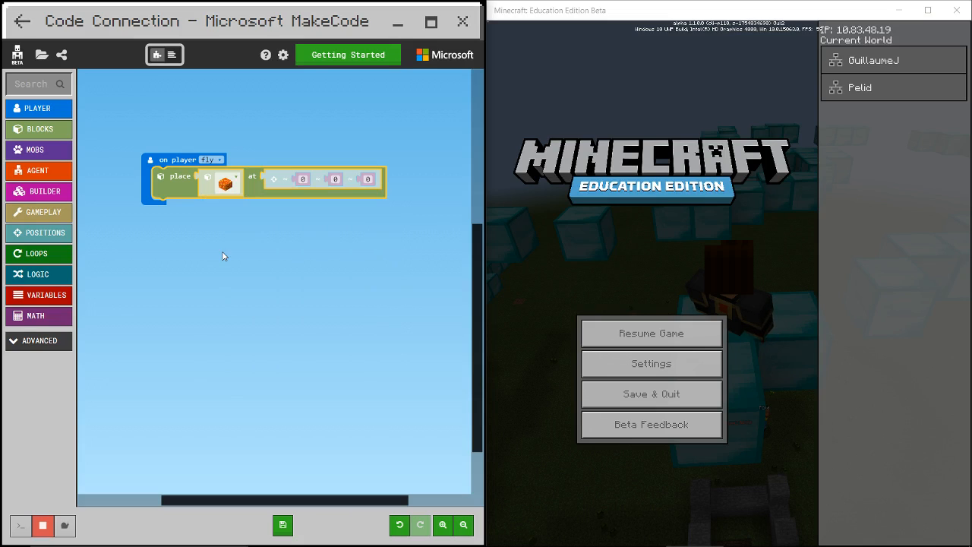
mouse_move(258, 253)
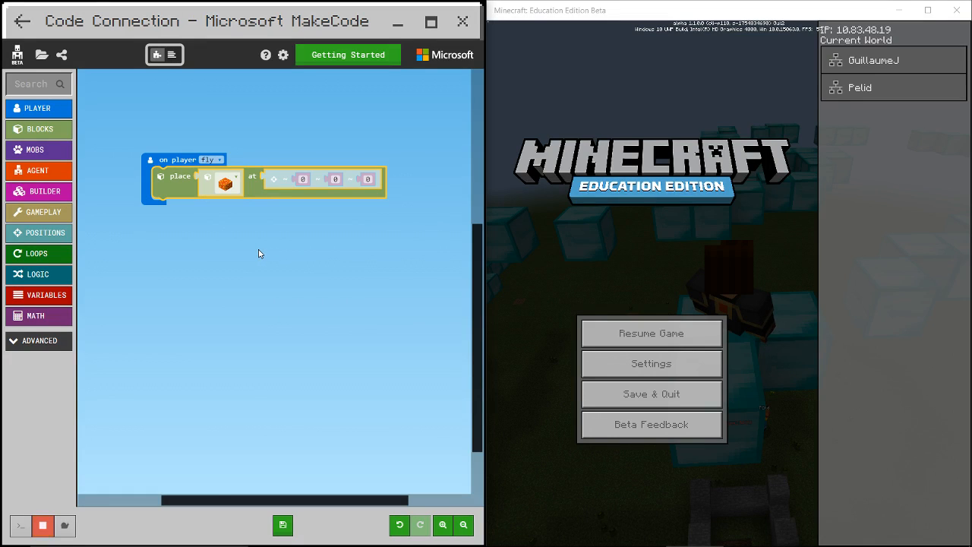
mouse_move(650, 332)
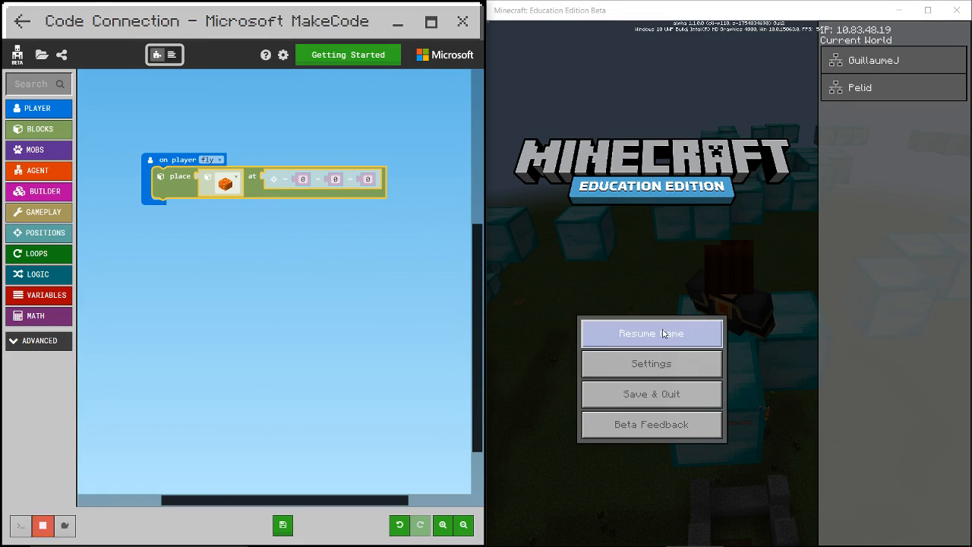
Step: Resume the game, fly to leave a lava trail, then pause again
left_click(650, 333)
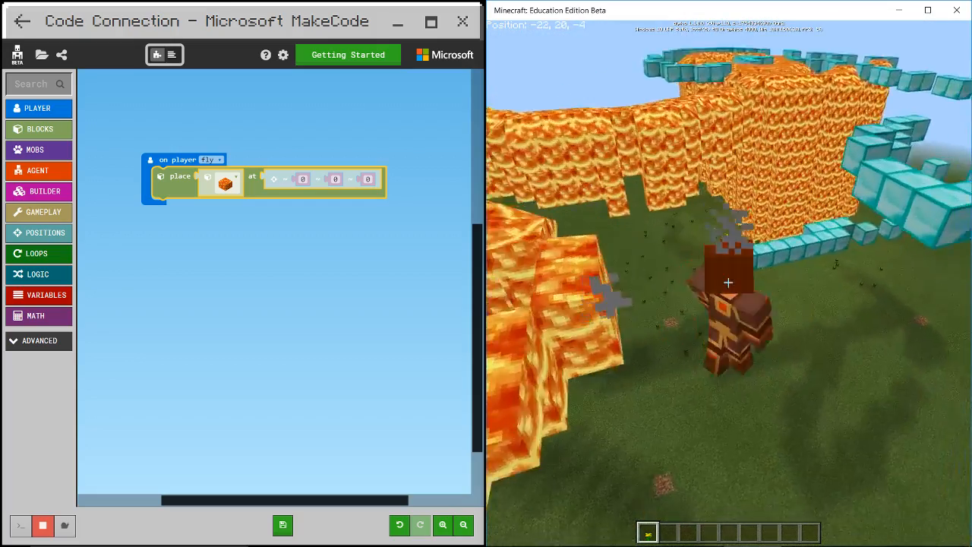
key("Escape")
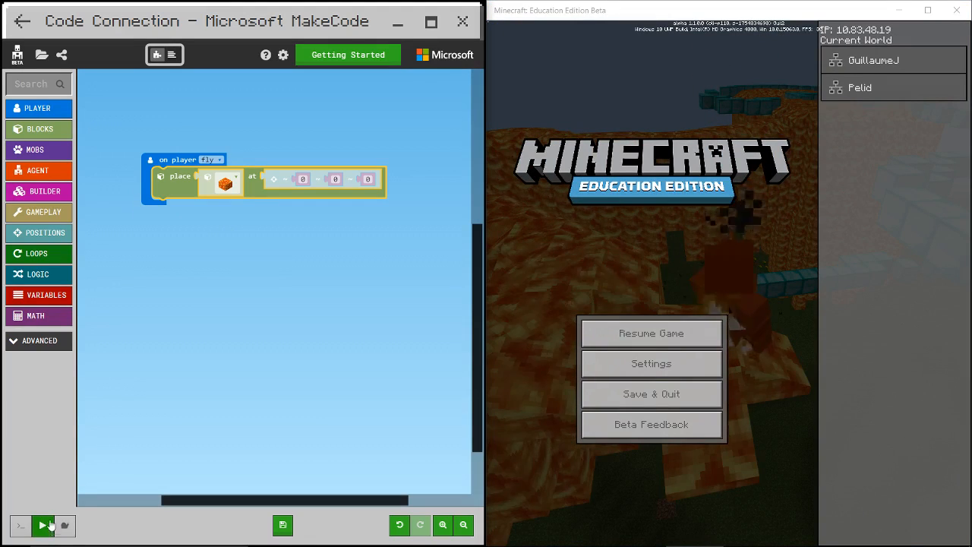
mouse_move(43, 526)
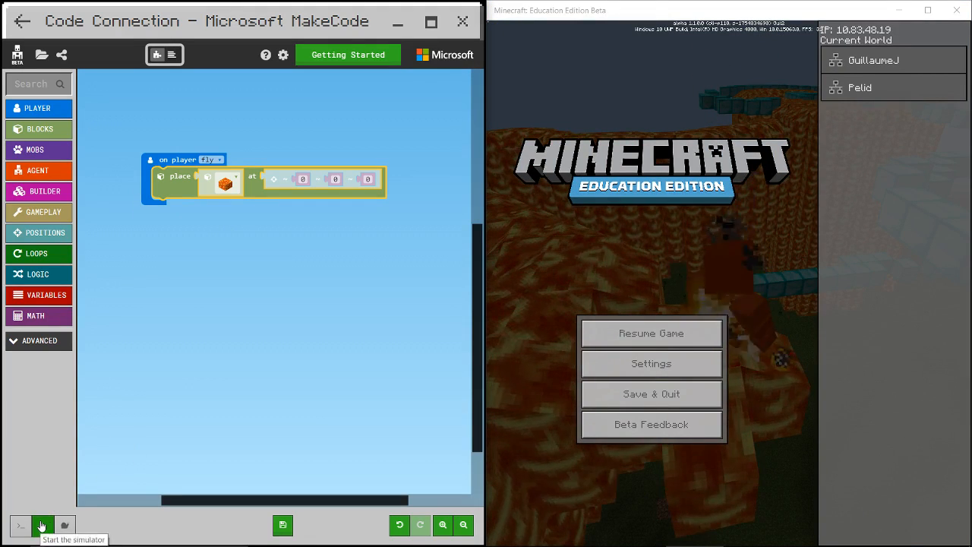
Step: Fly briefly to pile more lava, pause the game, and restart the MakeCode code
left_click(650, 333)
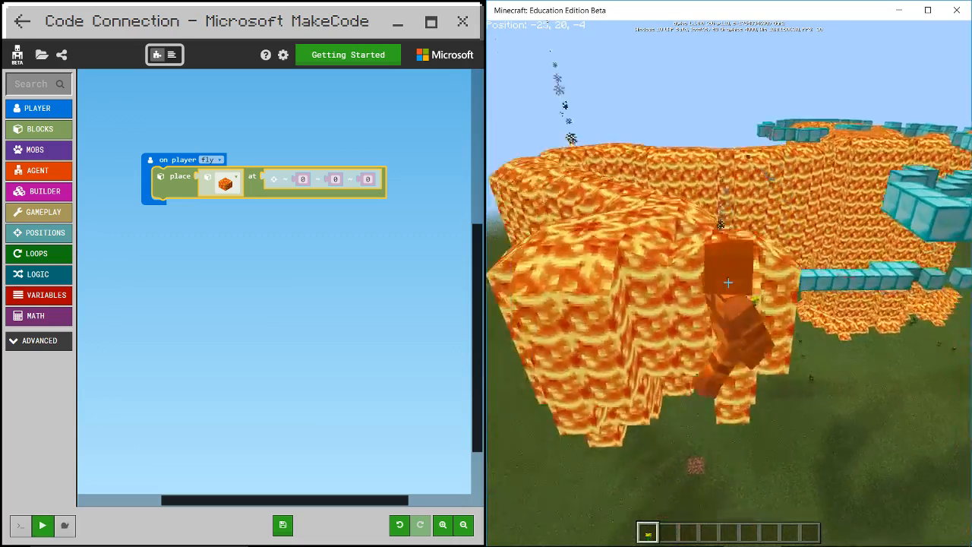
key("Escape")
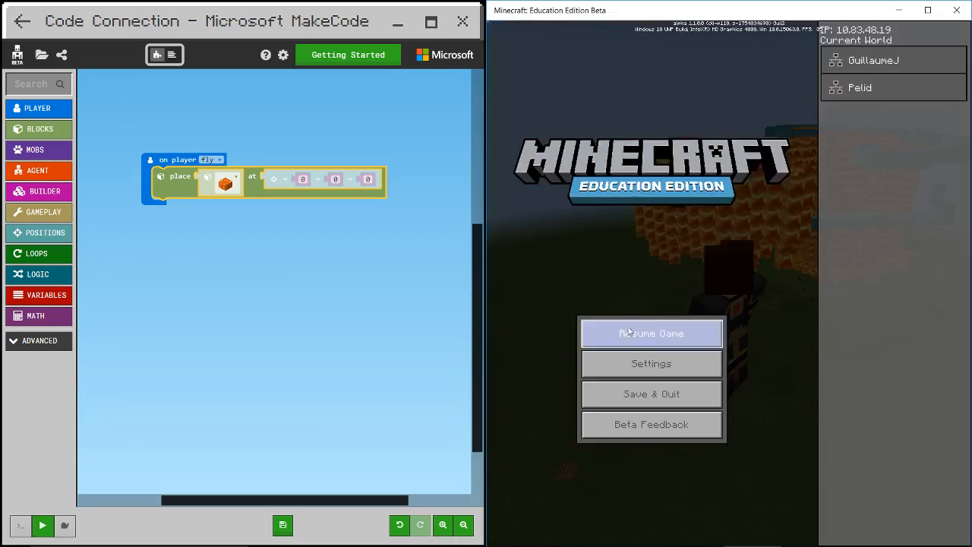
mouse_move(267, 143)
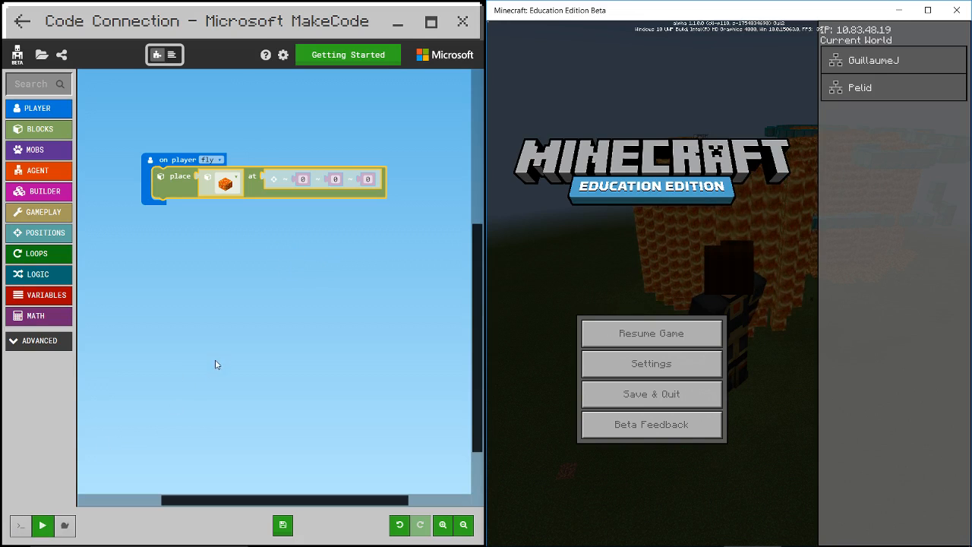
left_click(43, 526)
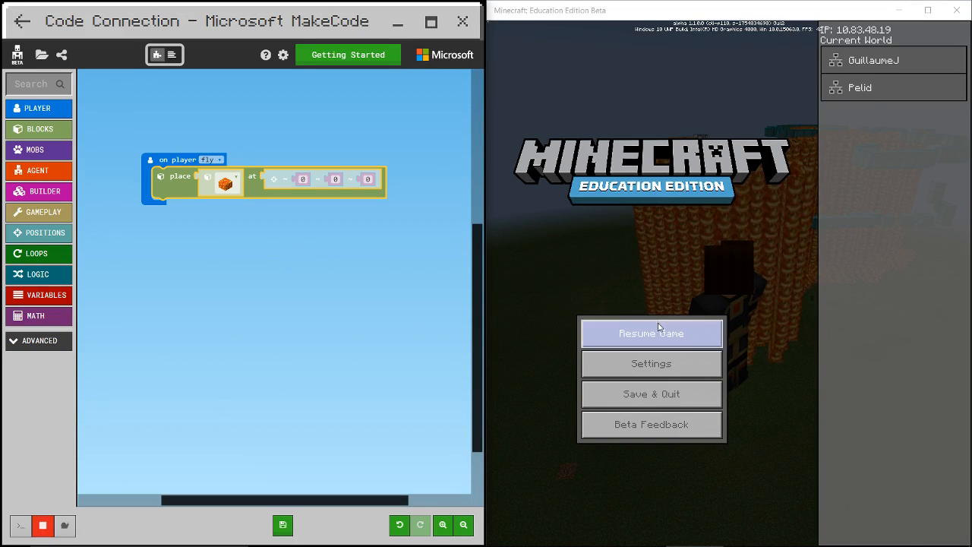
Step: Take two more flights to raise tall lava walls, pausing the game after each
left_click(650, 333)
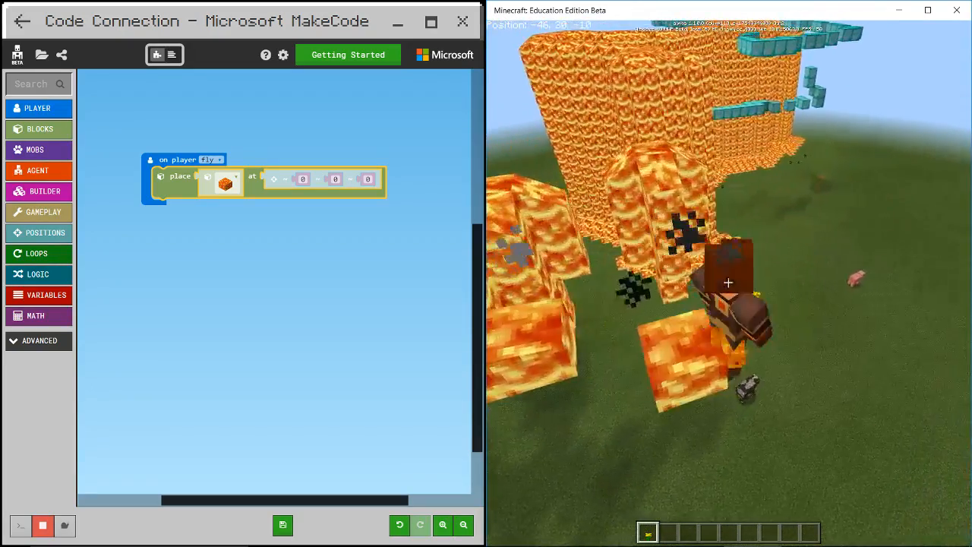
key("Escape")
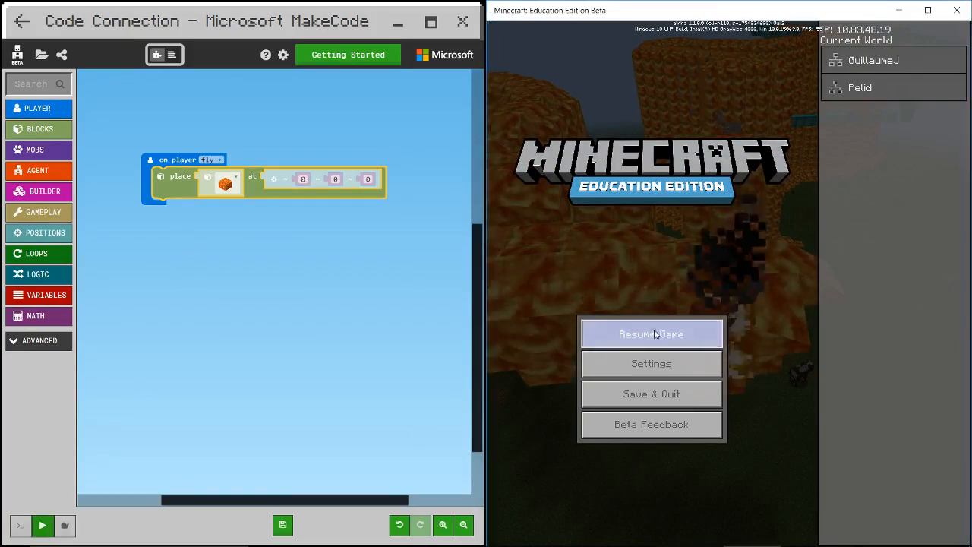
left_click(650, 335)
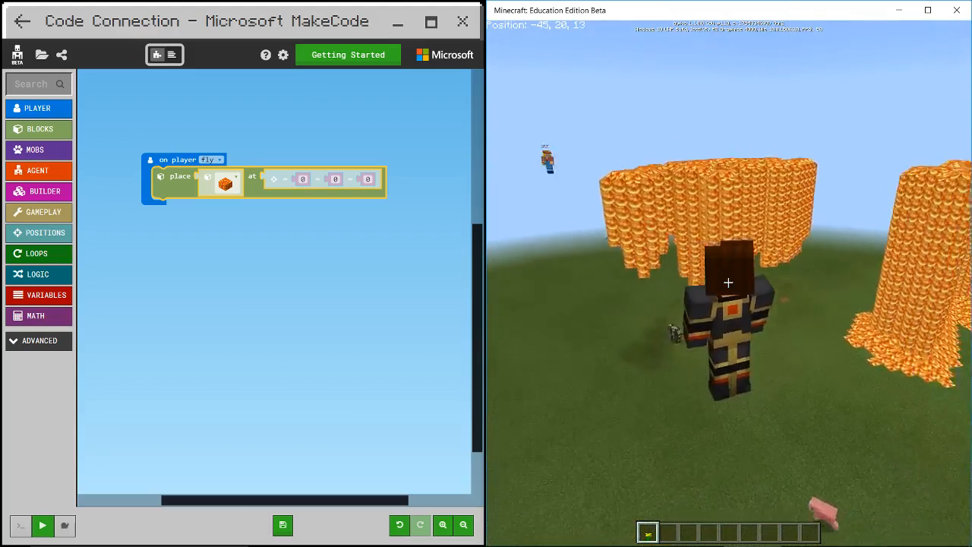
key("Escape")
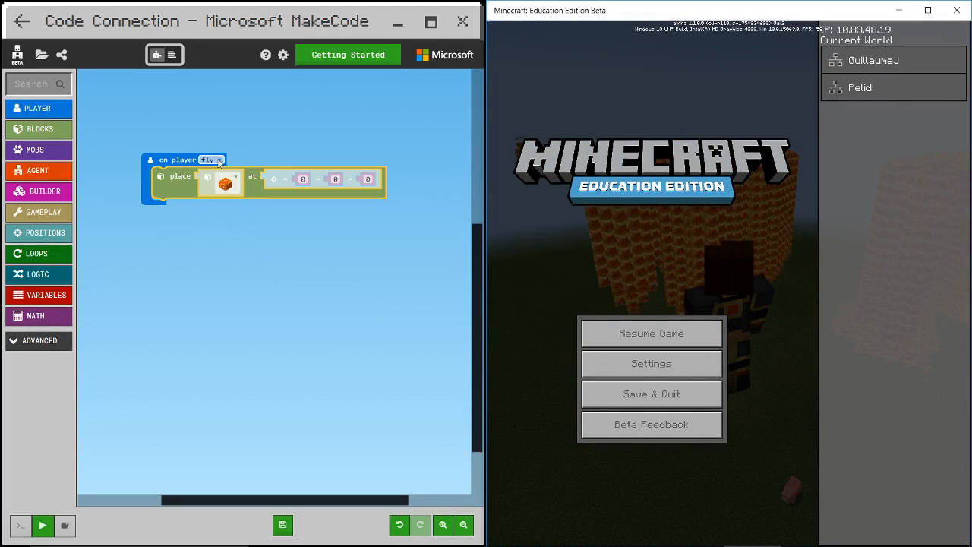
Step: Change the place command to sand at relative position 0 10 0
left_click(225, 182)
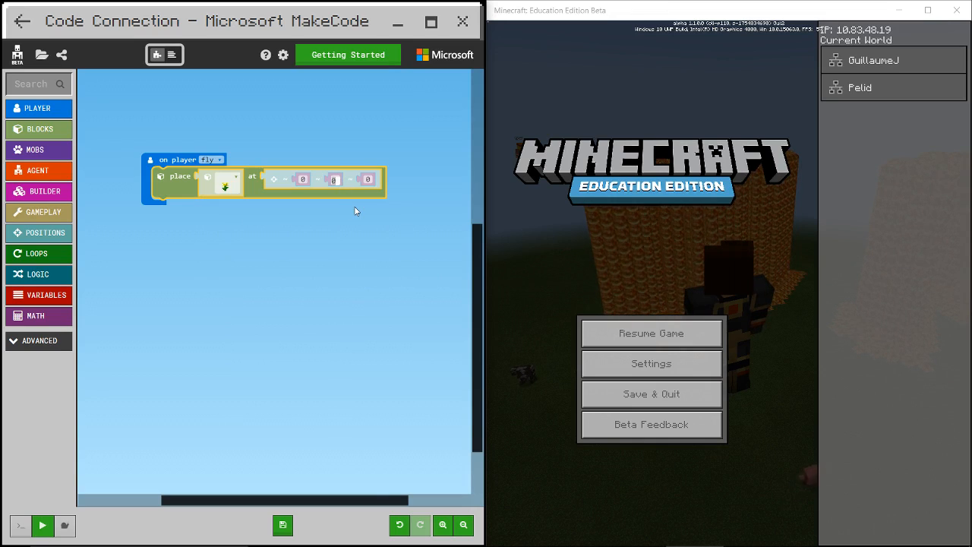
left_click(220, 180)
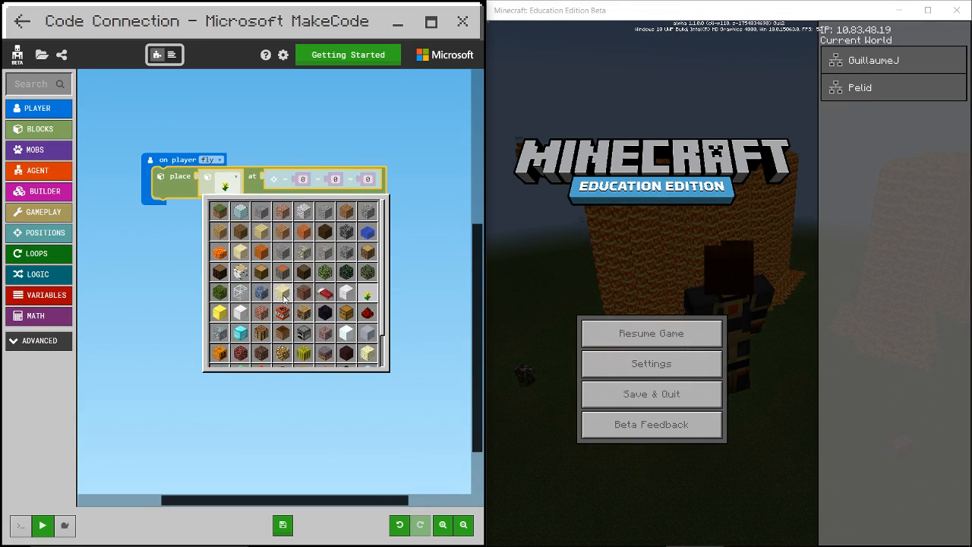
left_click(325, 303)
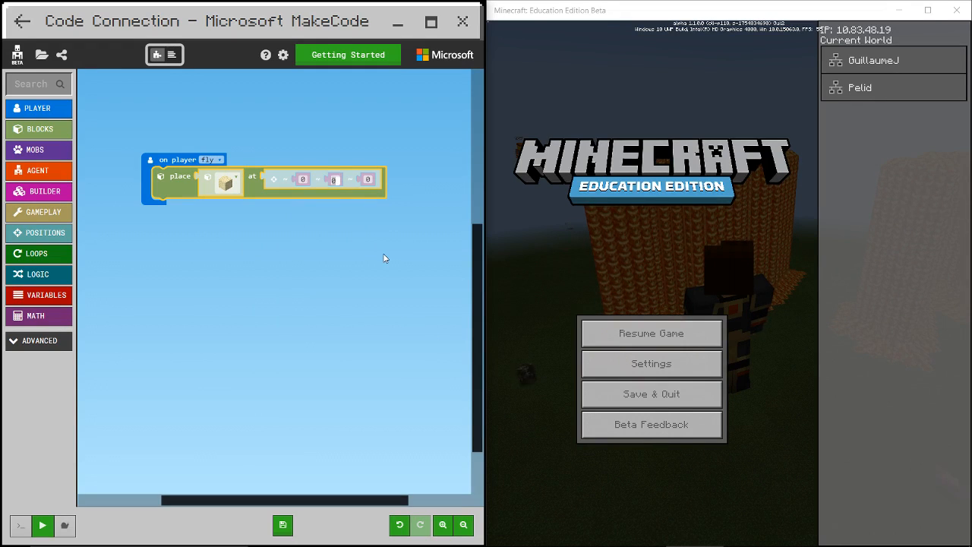
type("10")
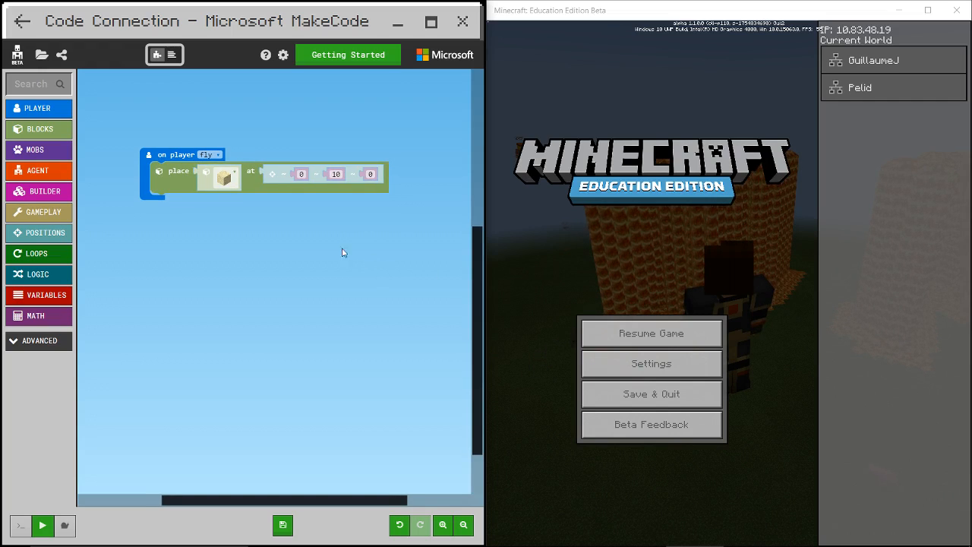
Step: Fly a short test of the sand code, pause, and run the updated code
left_click(651, 332)
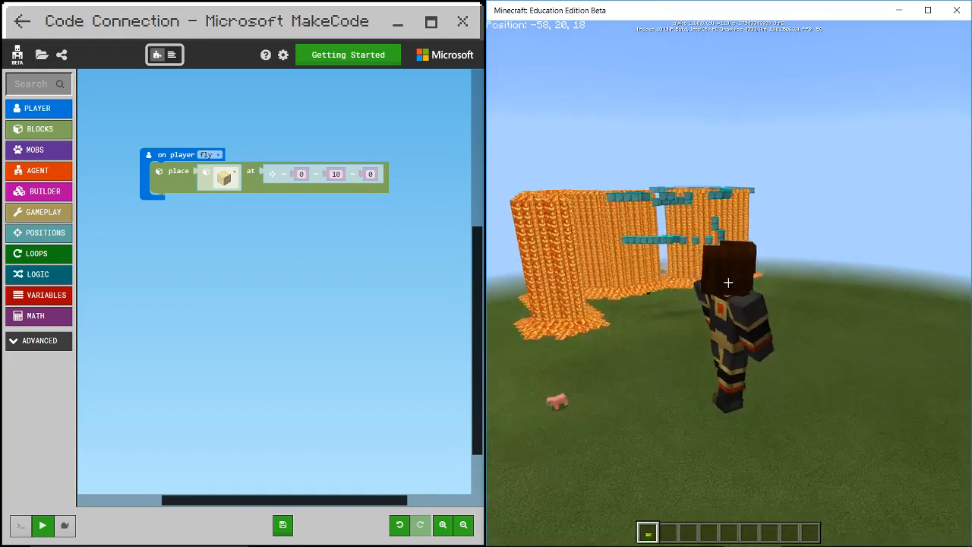
key("Escape")
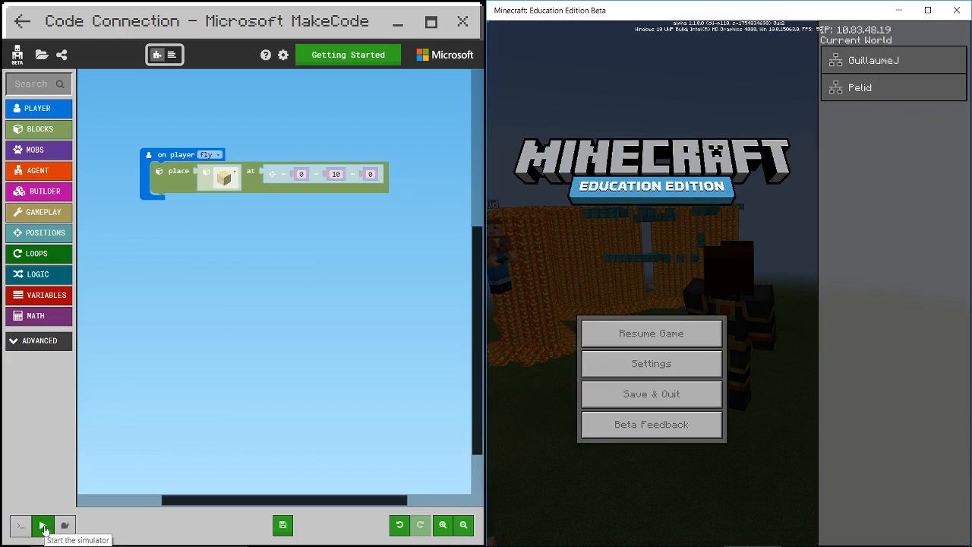
left_click(43, 525)
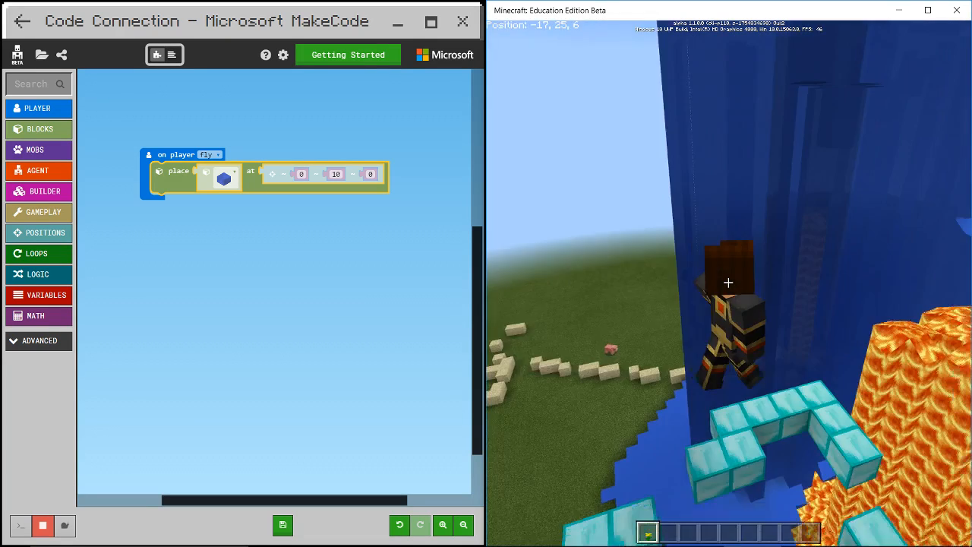
Step: Pause the game after flying left towering water walls
key("Escape")
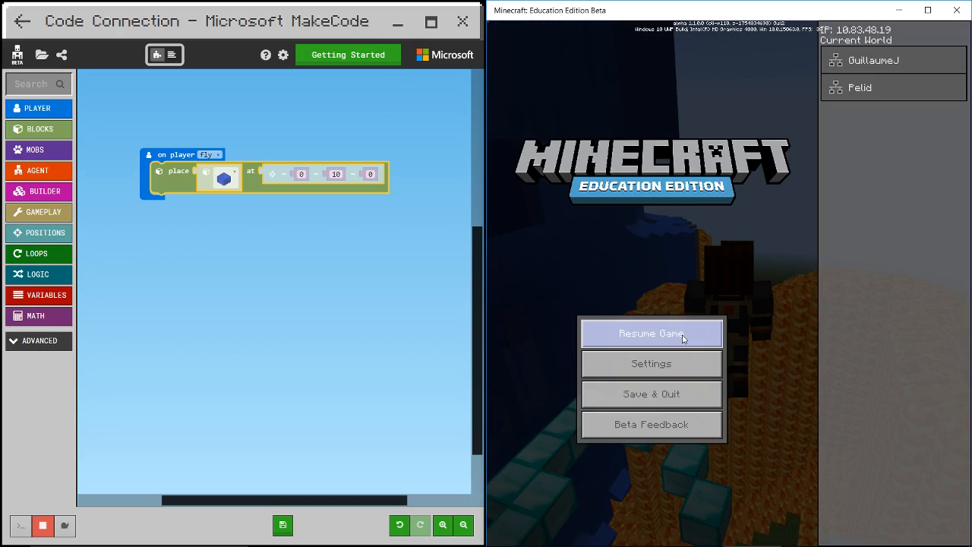